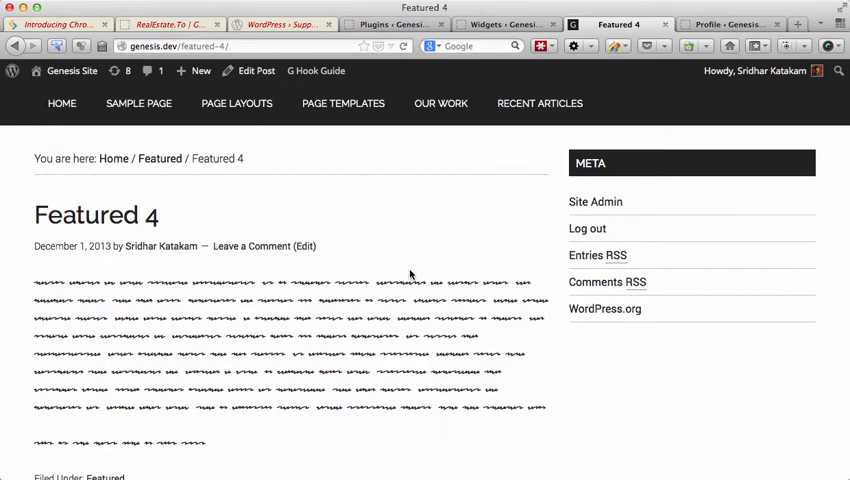
pyautogui.moveTo(141, 293)
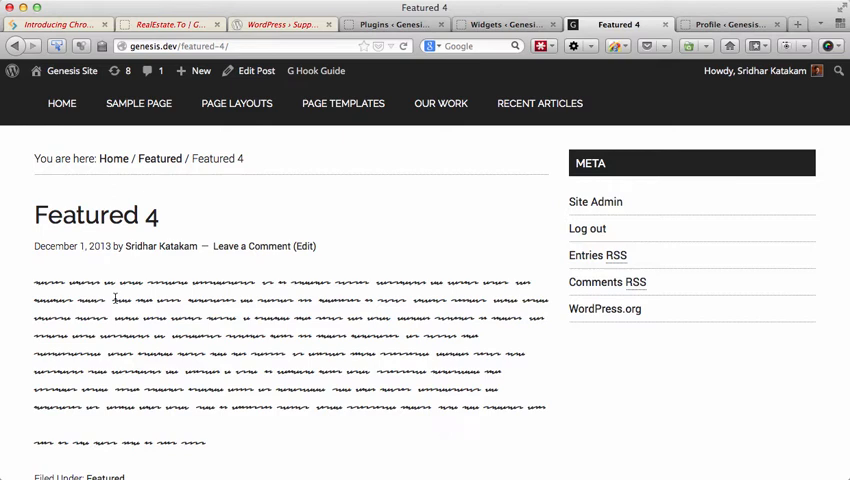
pyautogui.moveTo(96, 268)
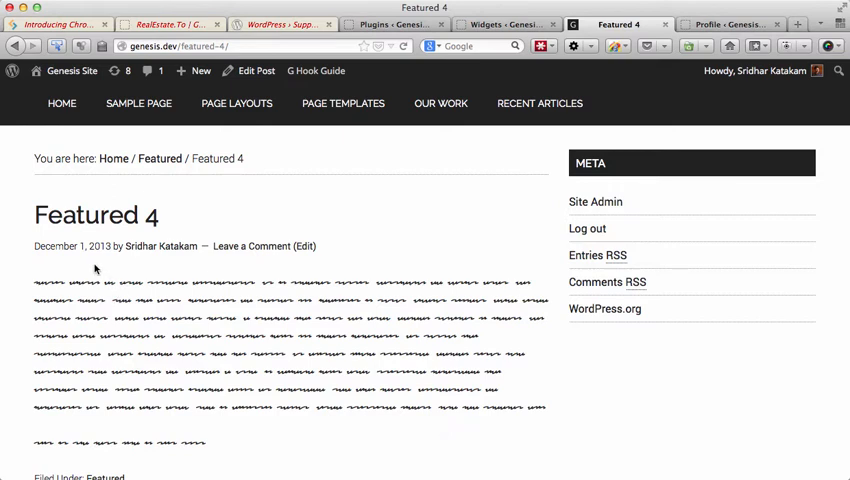
pyautogui.moveTo(161, 257)
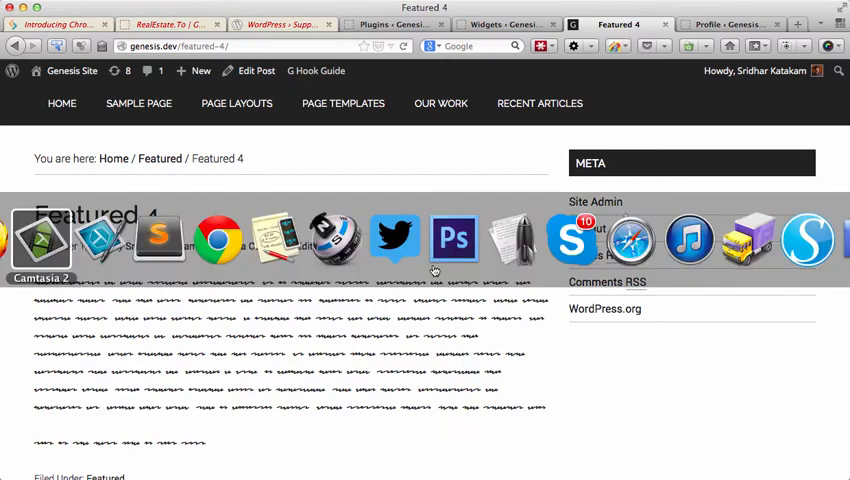
pyautogui.moveTo(100, 238)
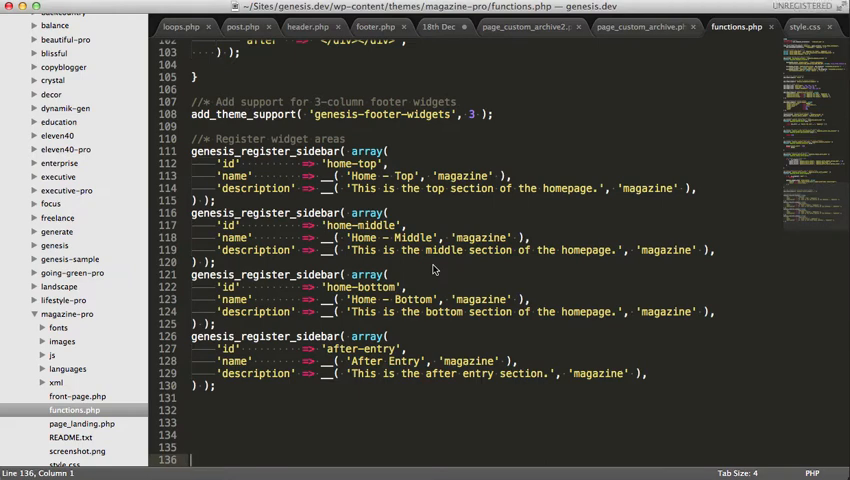
# Duplicate the After Entry sidebar registration as 'Before Entry' and save functions.php
pyautogui.click(213, 324)
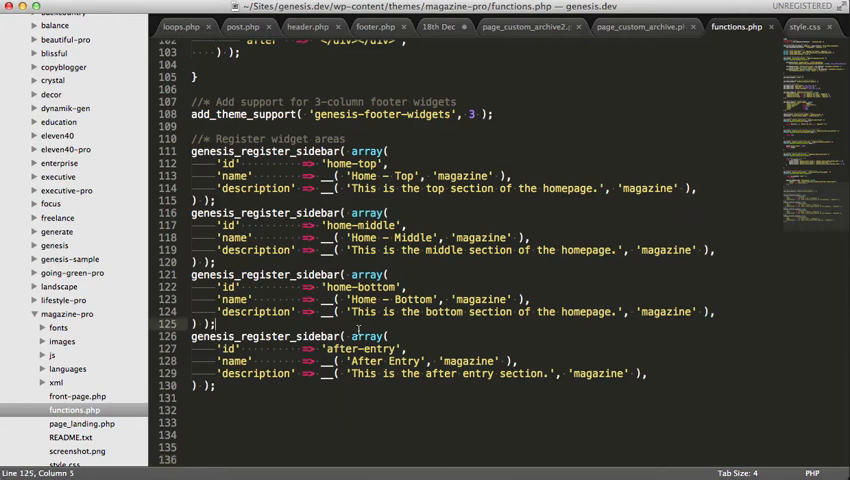
pyautogui.moveTo(190, 336); pyautogui.dragTo(215, 397)
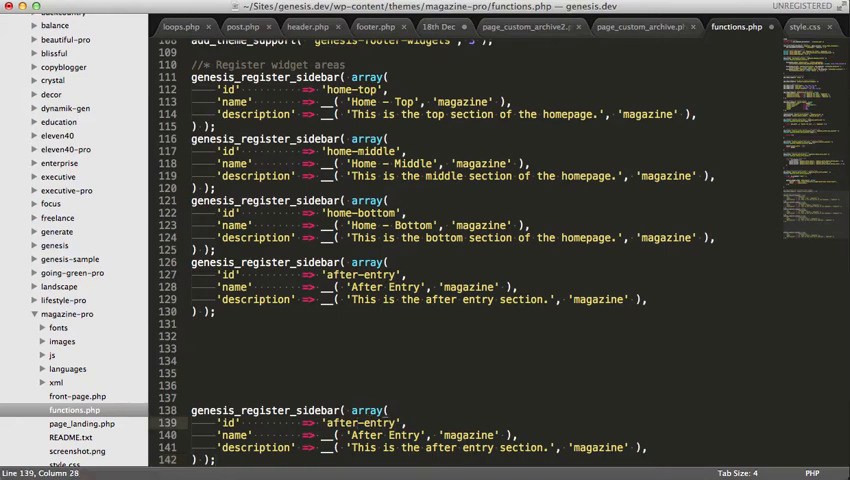
pyautogui.write('befor')
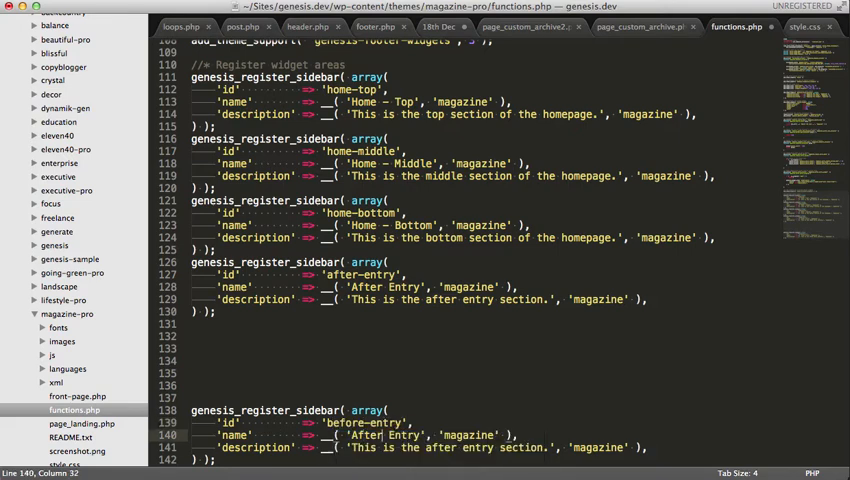
pyautogui.write('Before')
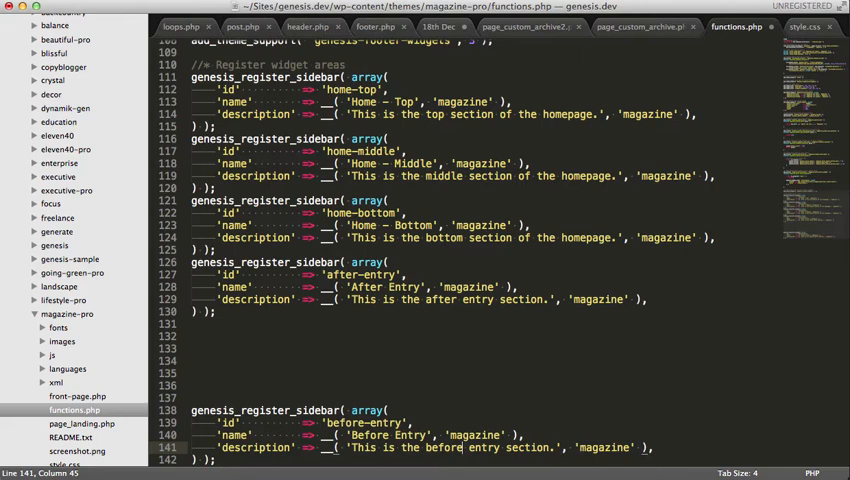
pyautogui.press('cmd+s')
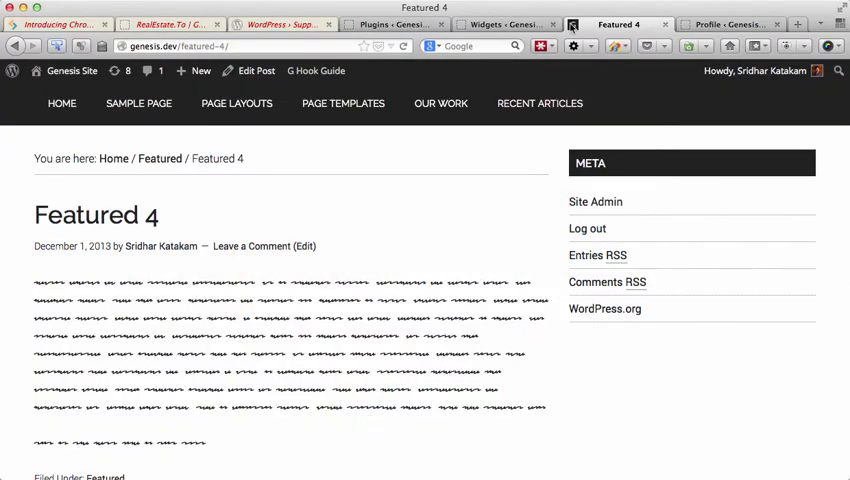
# Put the 'Text: Featured Widget Title' widget into the Before Entry widget area
pyautogui.click(500, 24)
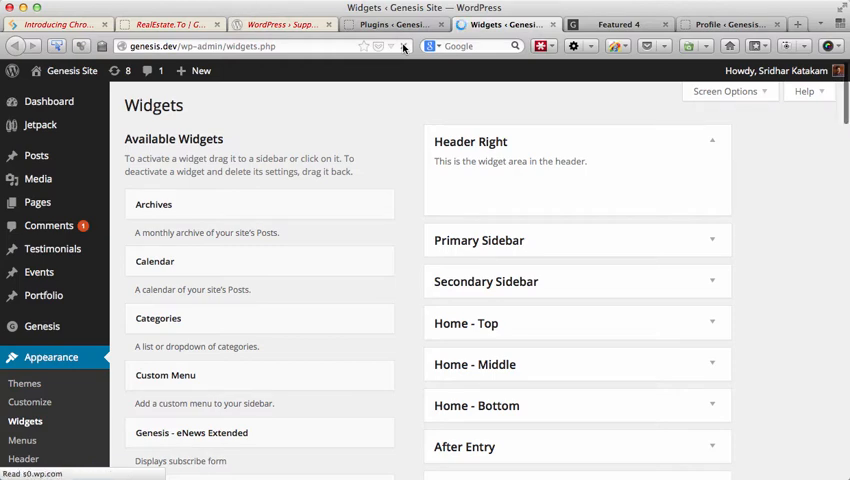
pyautogui.scroll(-3)
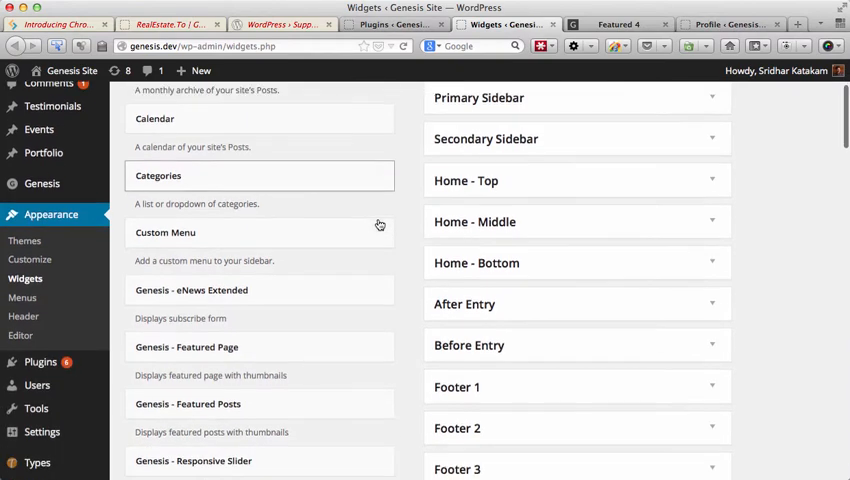
pyautogui.scroll(-3)
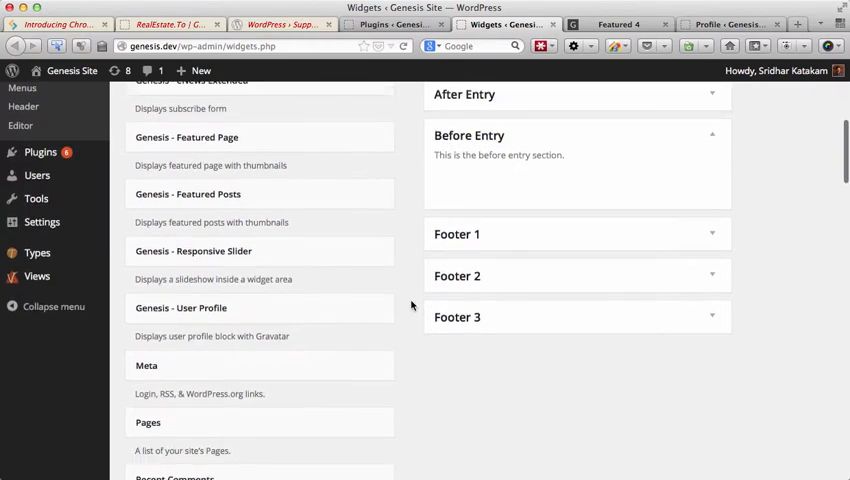
pyautogui.scroll(-3)
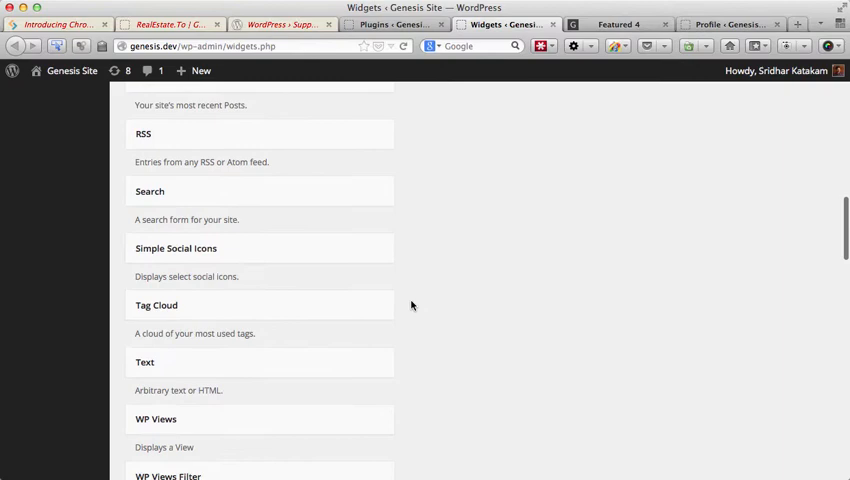
pyautogui.scroll(-3)
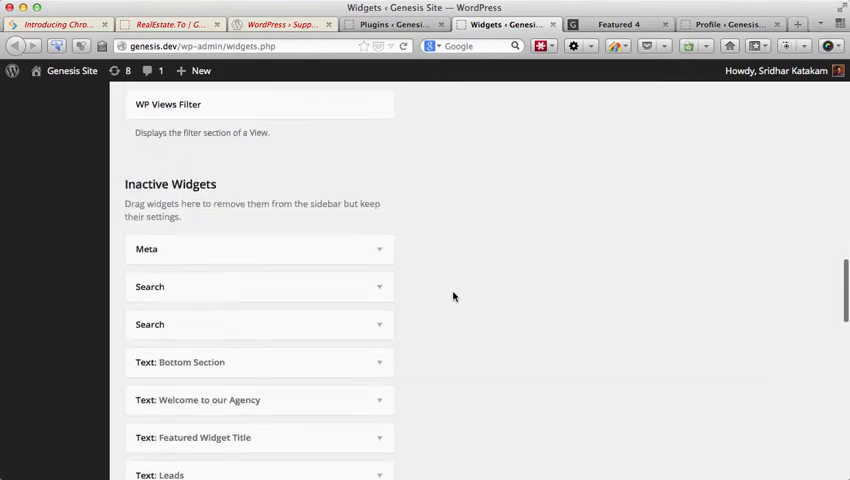
pyautogui.scroll(-3)
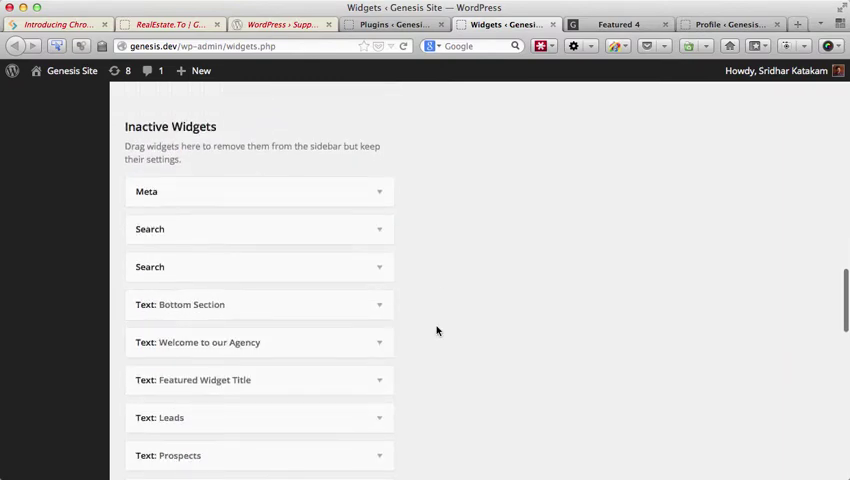
pyautogui.scroll(-3)
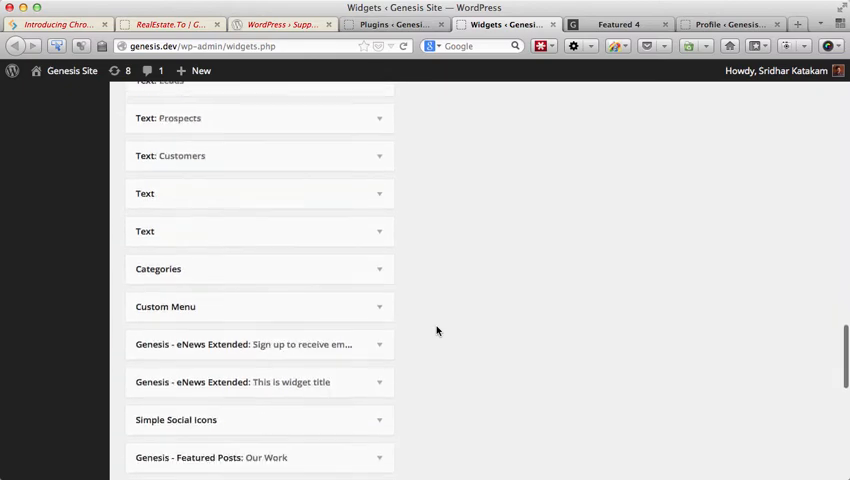
pyautogui.scroll(3)
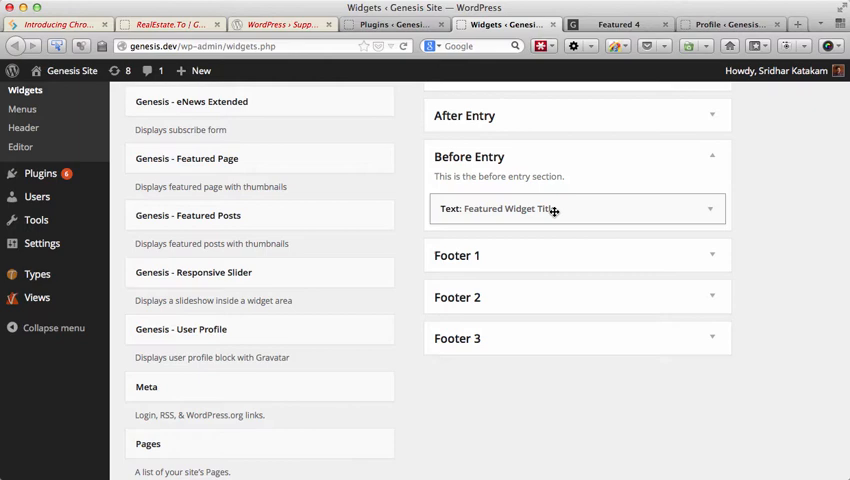
pyautogui.click(710, 209)
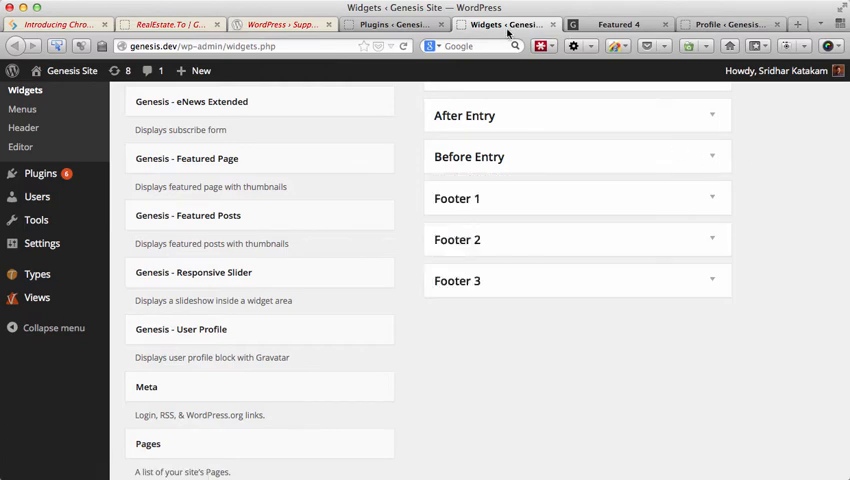
pyautogui.click(622, 20)
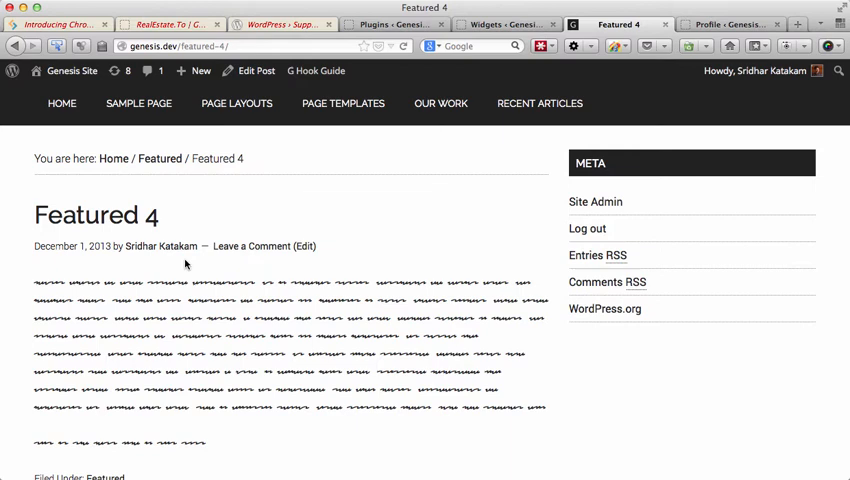
# Open Featured 4 with Genesis hooks shown in a new tab and scroll to genesis_entry_content
pyautogui.click(316, 70)
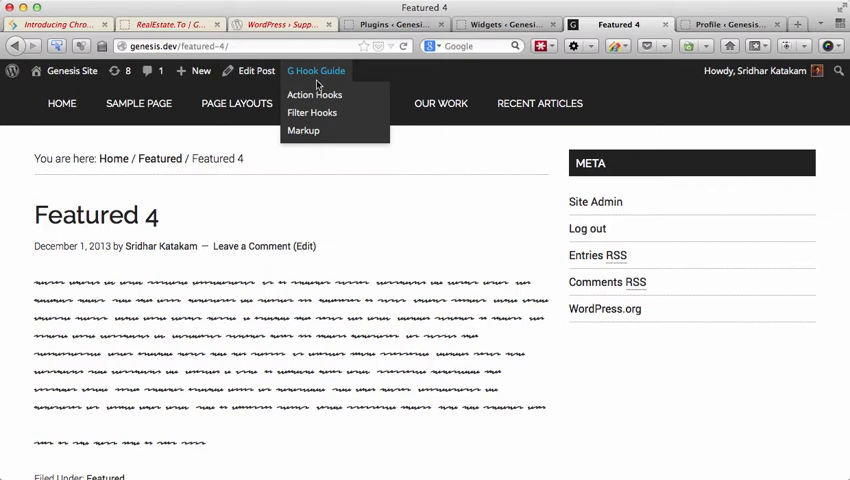
pyautogui.rightClick(314, 94)
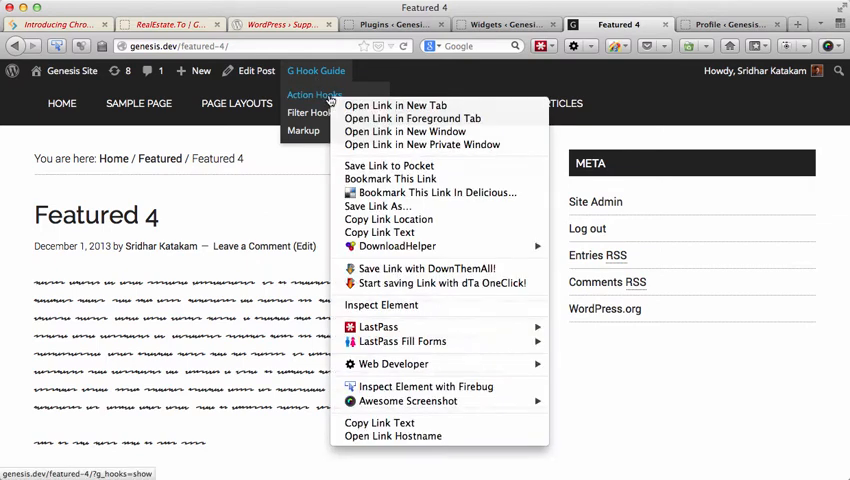
pyautogui.click(343, 103)
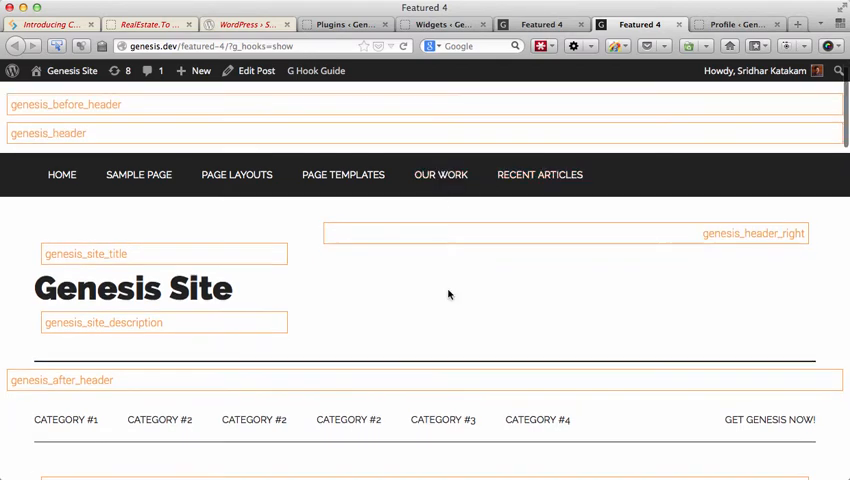
pyautogui.scroll(-3)
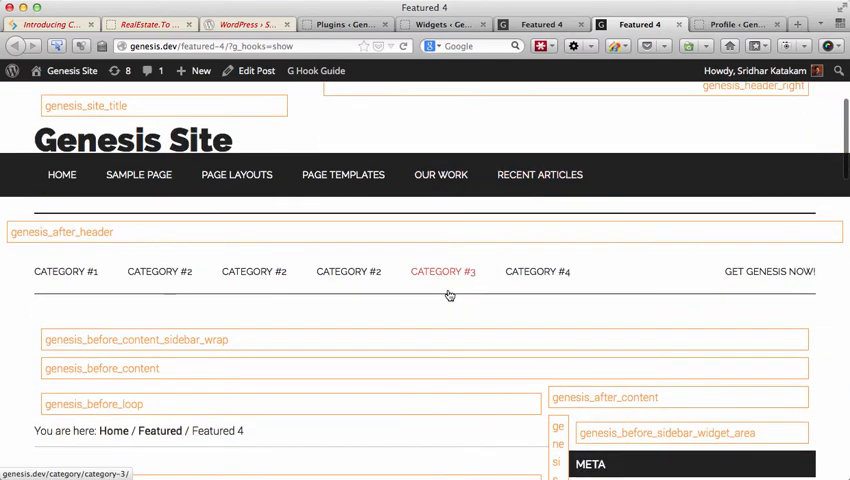
pyautogui.scroll(-3)
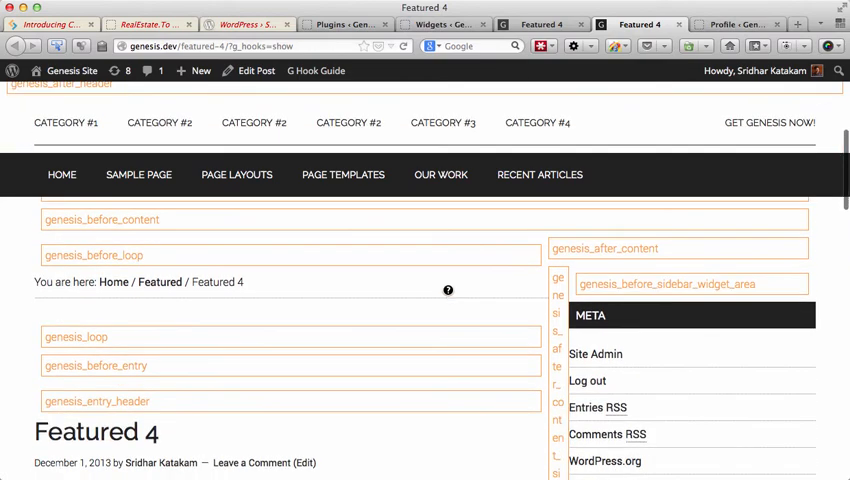
pyautogui.scroll(-3)
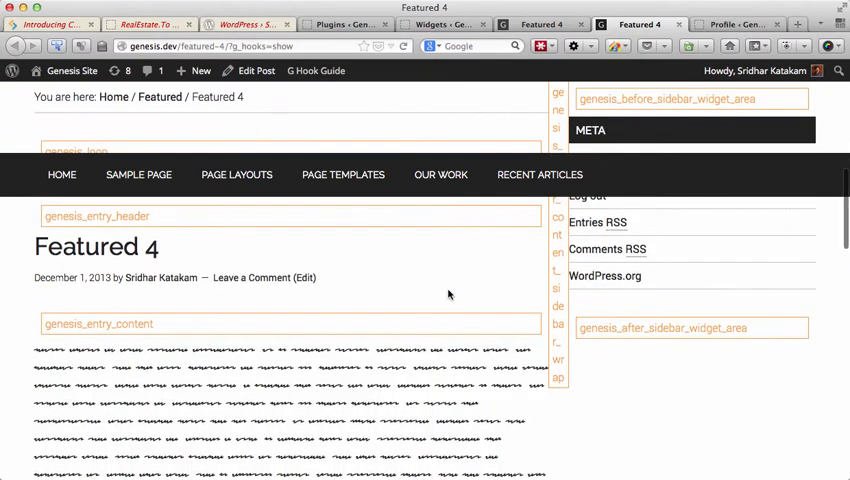
pyautogui.moveTo(155, 350)
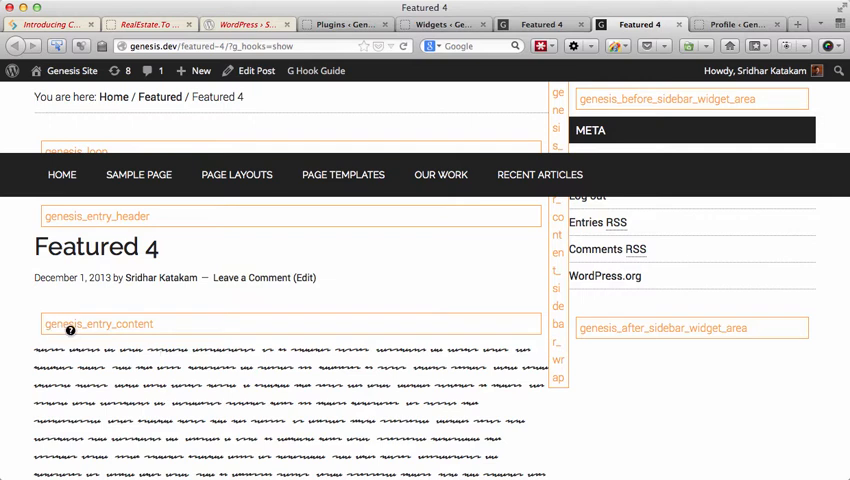
pyautogui.moveTo(134, 327)
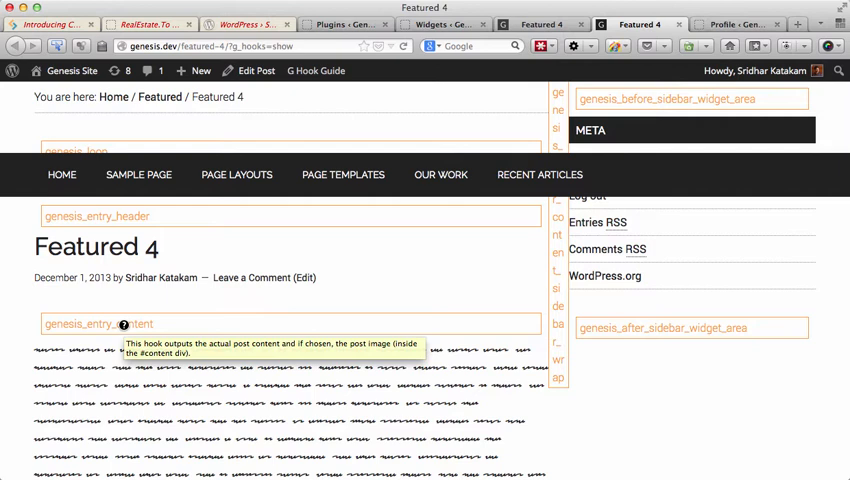
pyautogui.moveTo(117, 427)
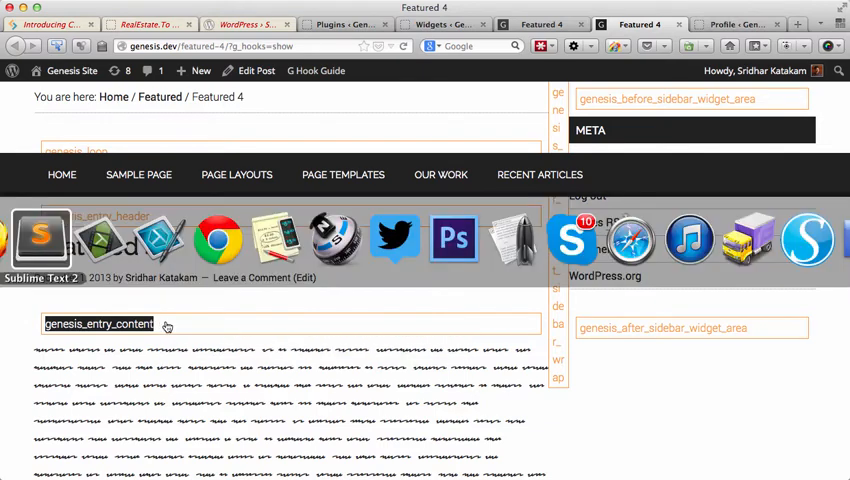
# Add add_action('genesis_entry_content', 'sk_before_entry') and start sk_before_entry with an if
pyautogui.click(40, 240)
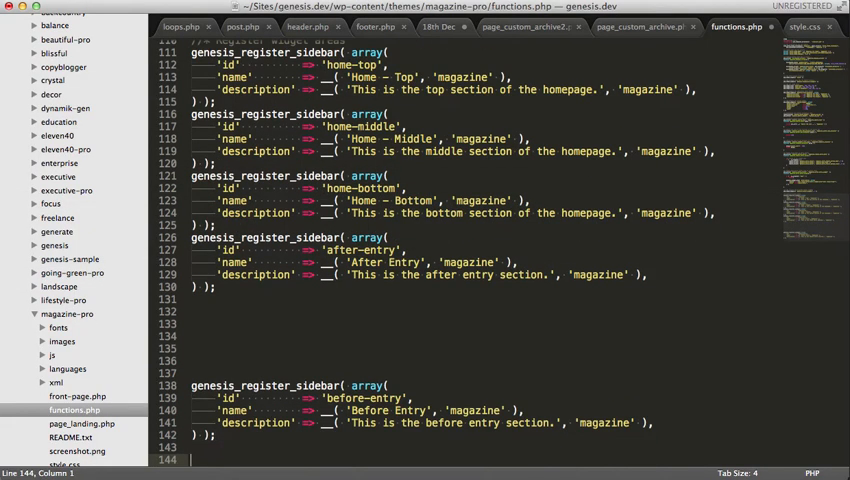
pyautogui.write('add_a')
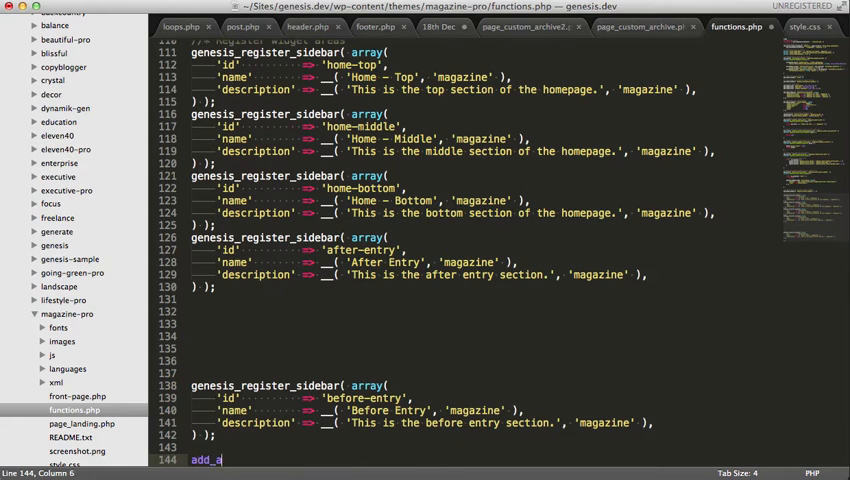
pyautogui.write('ction')
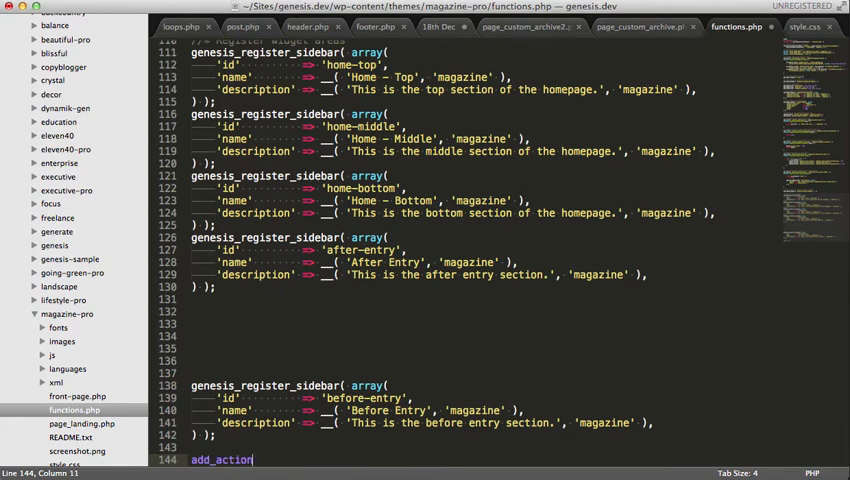
pyautogui.write("('genesis_entry_content')")
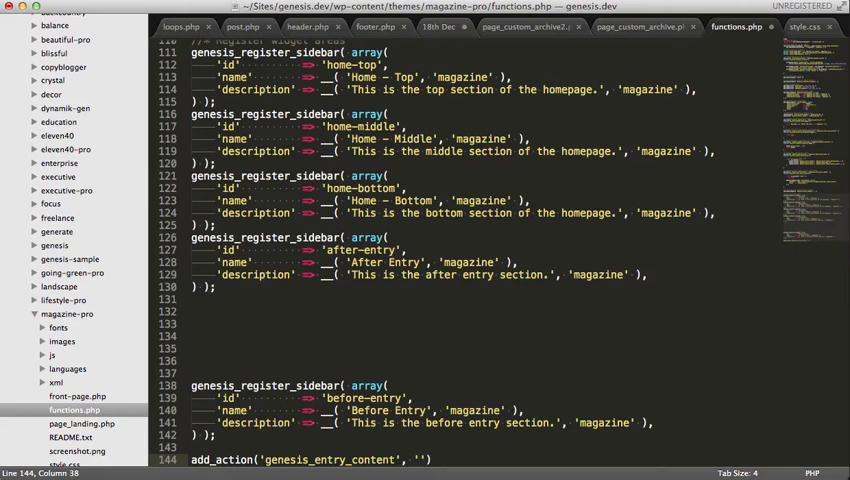
pyautogui.write('sk_')
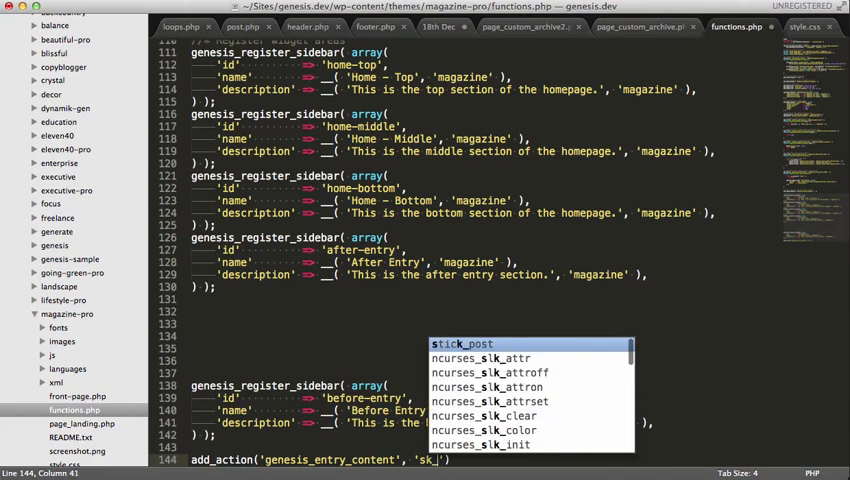
pyautogui.write('before_entry')
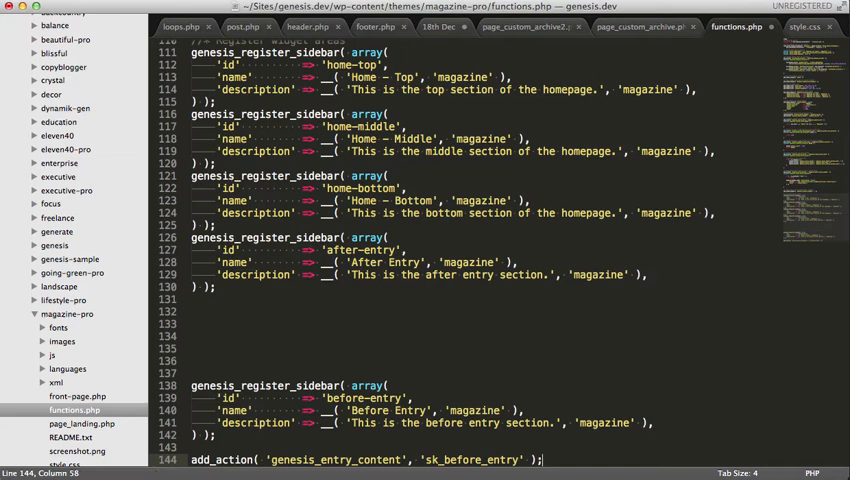
pyautogui.write('function sk_before_entry')
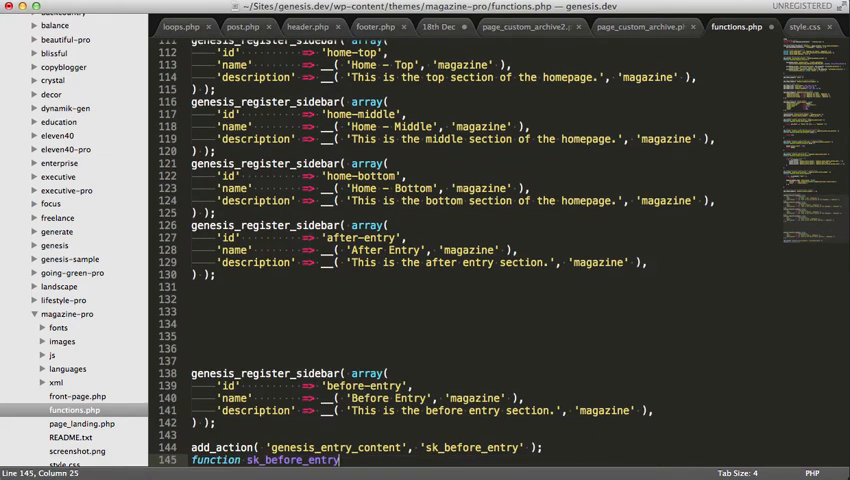
pyautogui.write('() {')
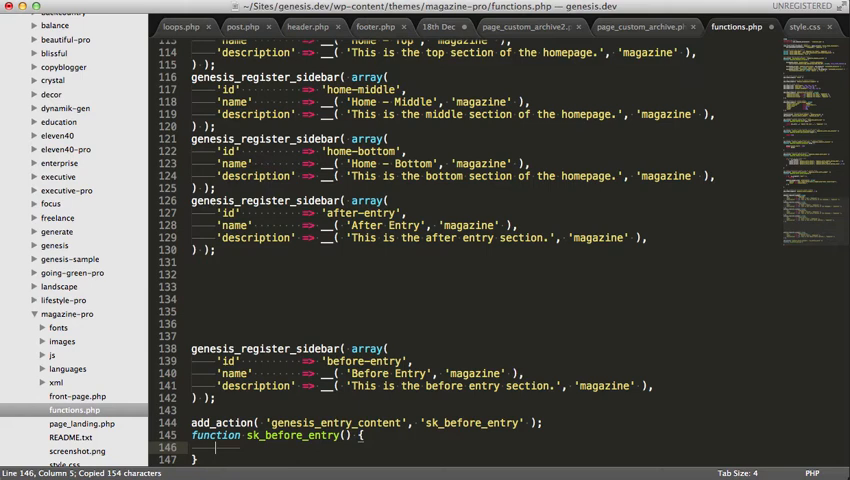
pyautogui.write('if')
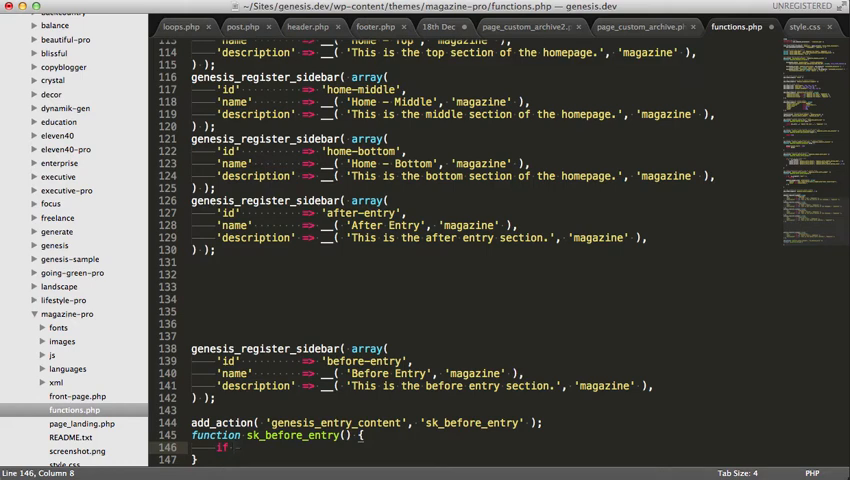
# Add if ( ! is_singular('post') ) return; followed by the genesis_widget_area output
pyautogui.write('si)')
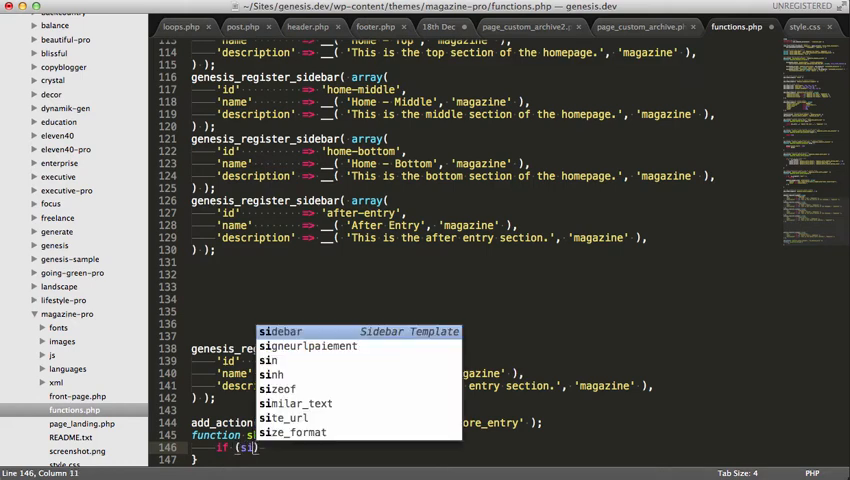
pyautogui.write('is_singular( $post_types')
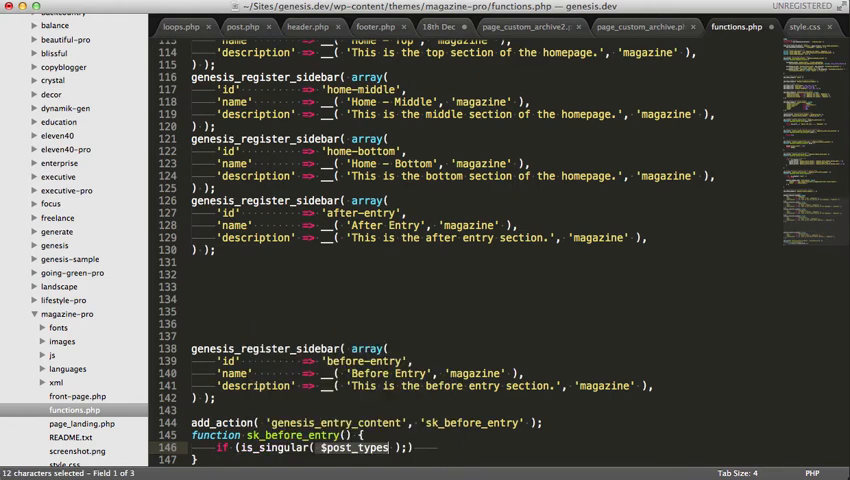
pyautogui.write('post')
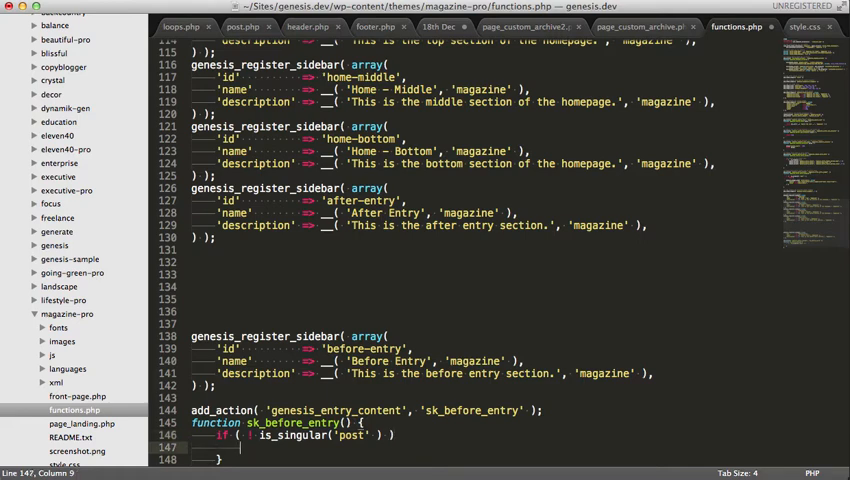
pyautogui.write('return;')
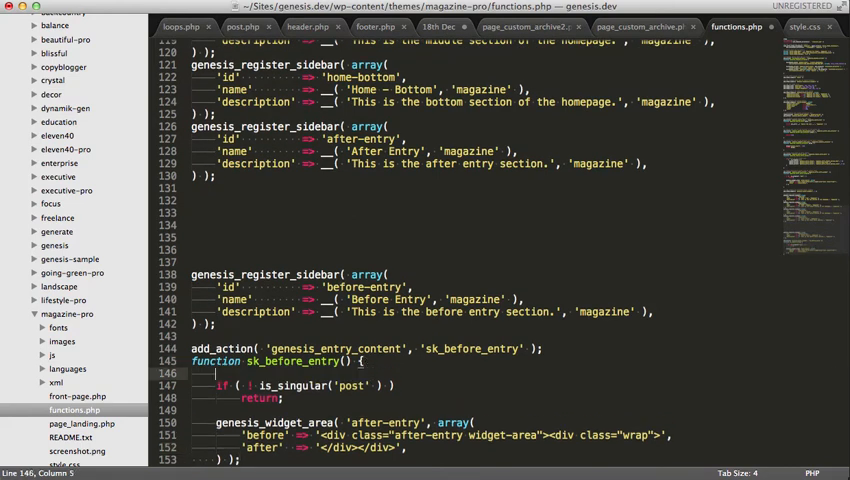
# Replace both after-entry names in the widget area call with before-entry and save
pyautogui.scroll(-3)
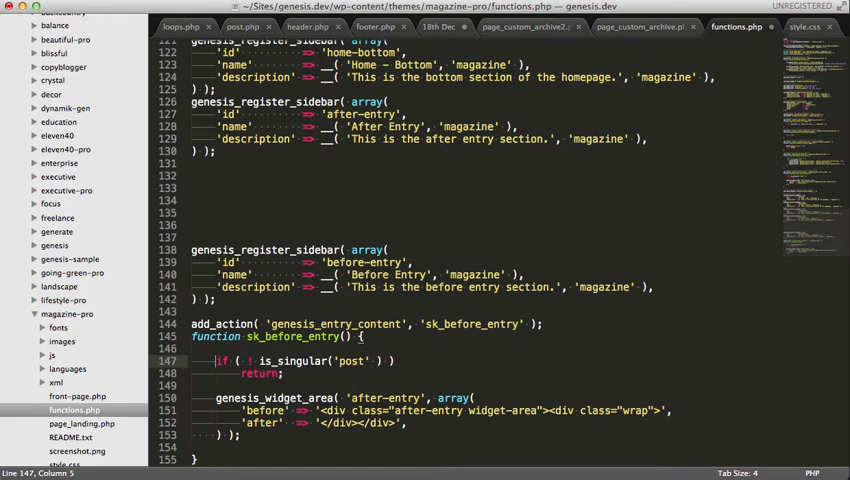
pyautogui.moveTo(218, 360); pyautogui.dragTo(283, 373)
pyautogui.write('befor')
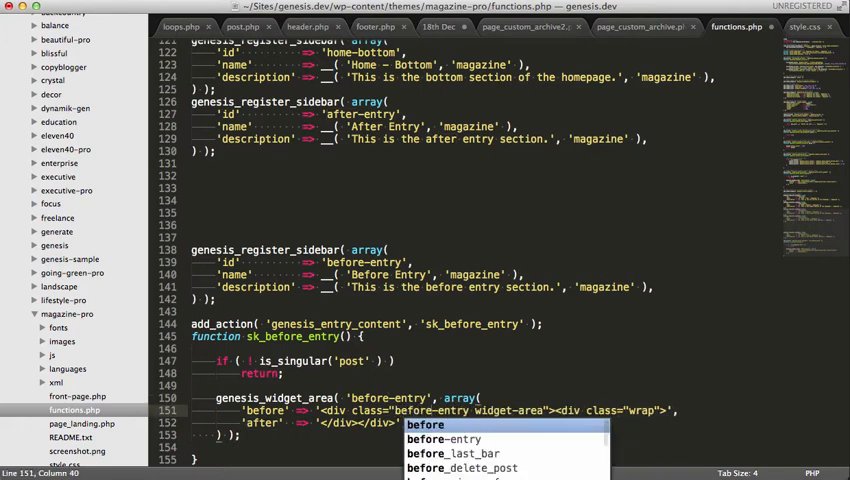
pyautogui.press('Escape')
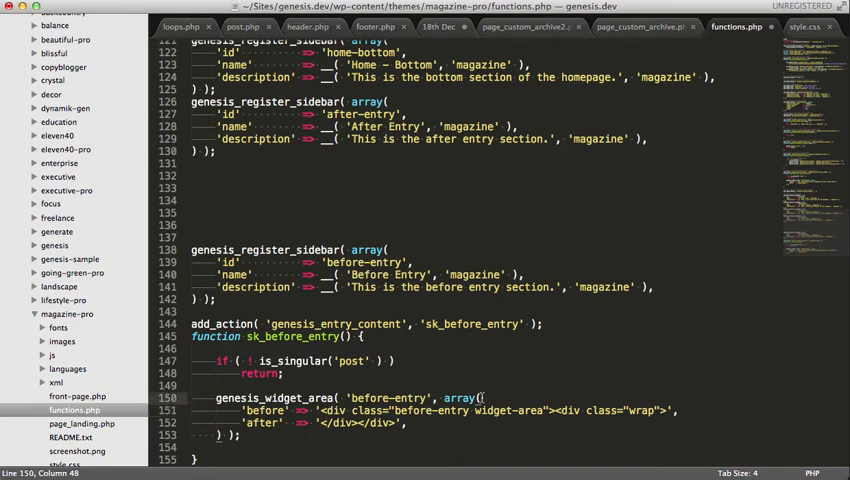
pyautogui.press('cmd+s')
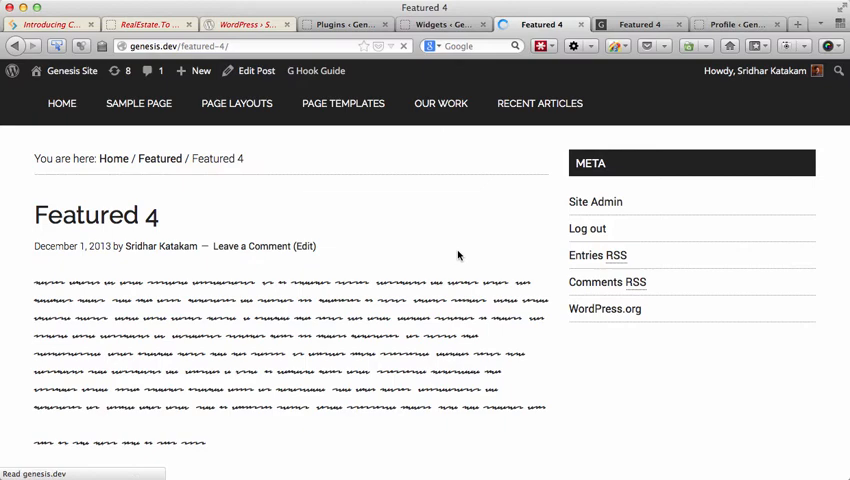
# Scroll the Featured 4 post, finding the Featured Widget Title widget below the content
pyautogui.scroll(-3)
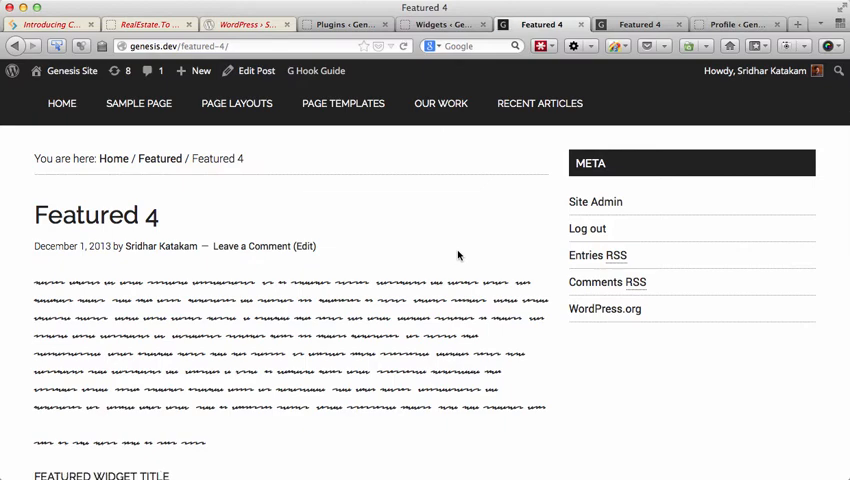
pyautogui.scroll(-3)
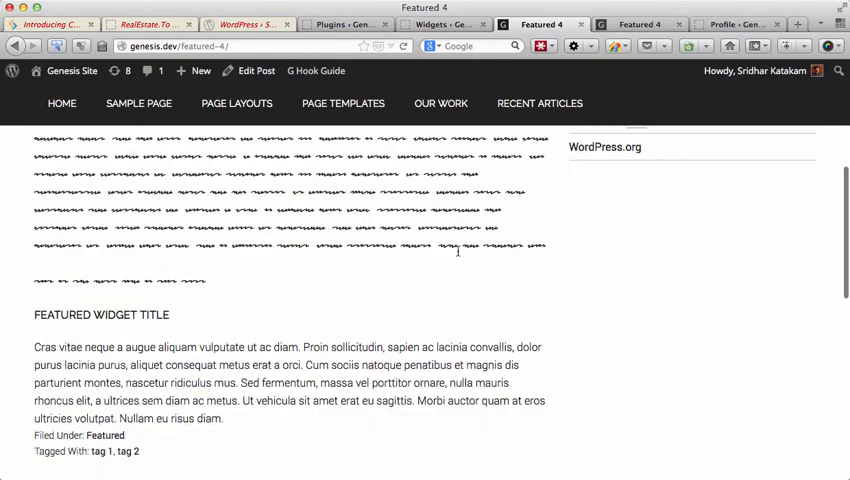
pyautogui.scroll(-3)
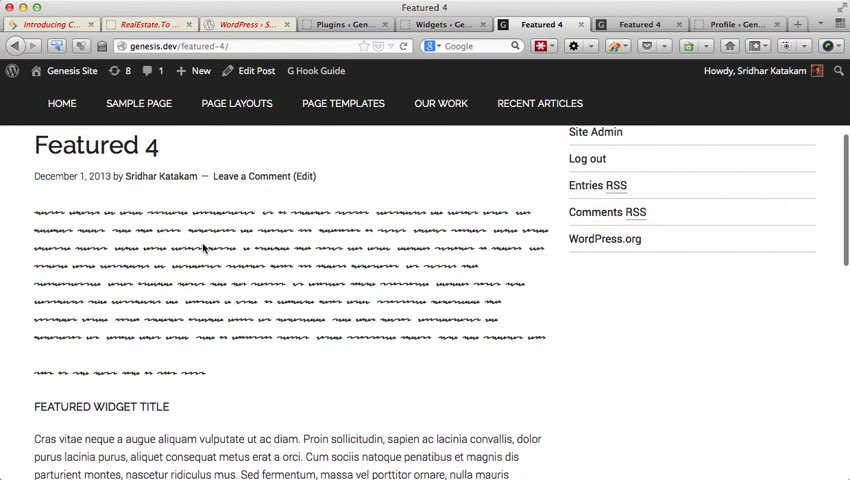
pyautogui.moveTo(87, 196)
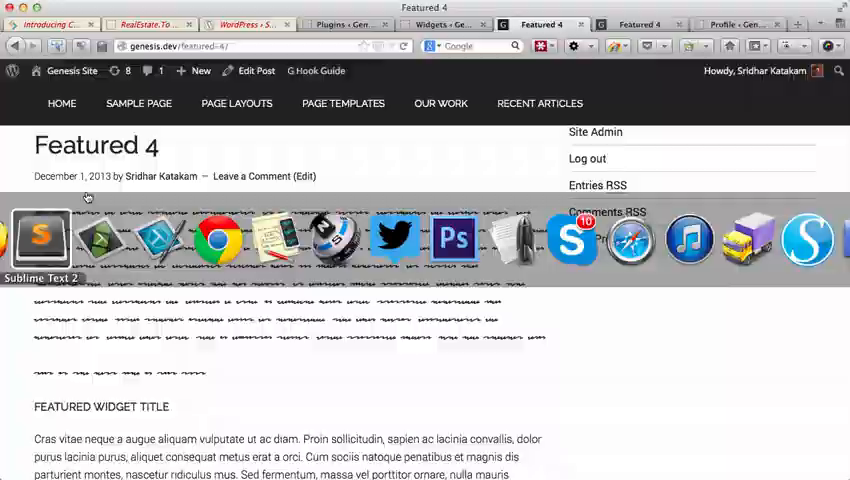
# Give the sk_before_entry add_action call priority 9 and save functions.php
pyautogui.click(38, 235)
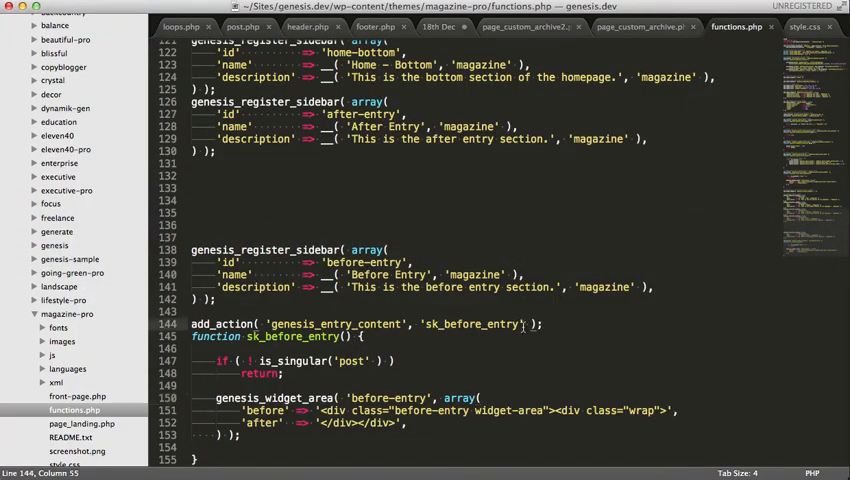
pyautogui.write(', 9')
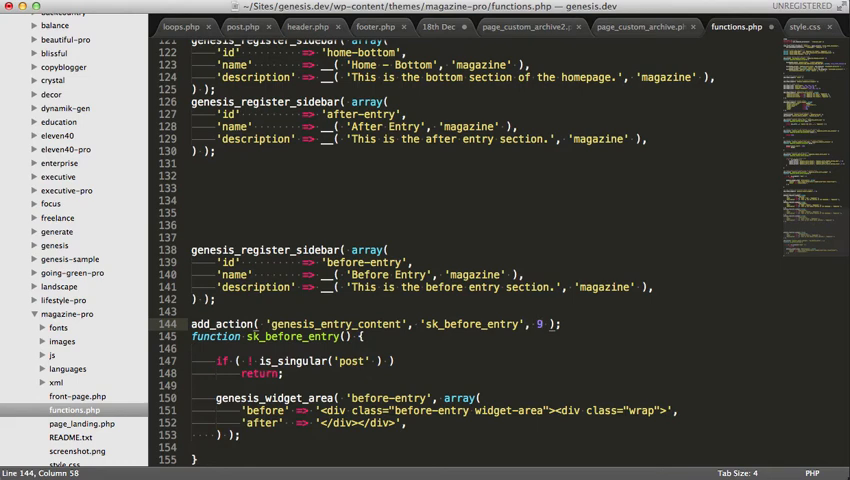
pyautogui.press('cmd+s')
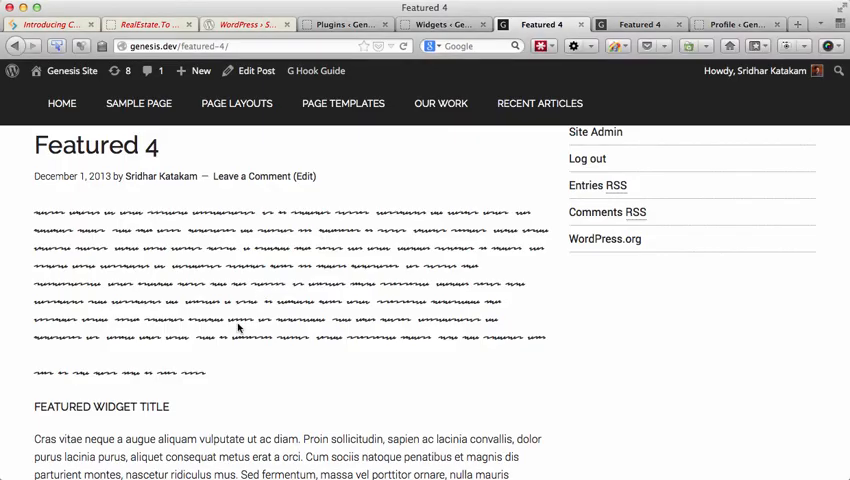
pyautogui.scroll(-3)
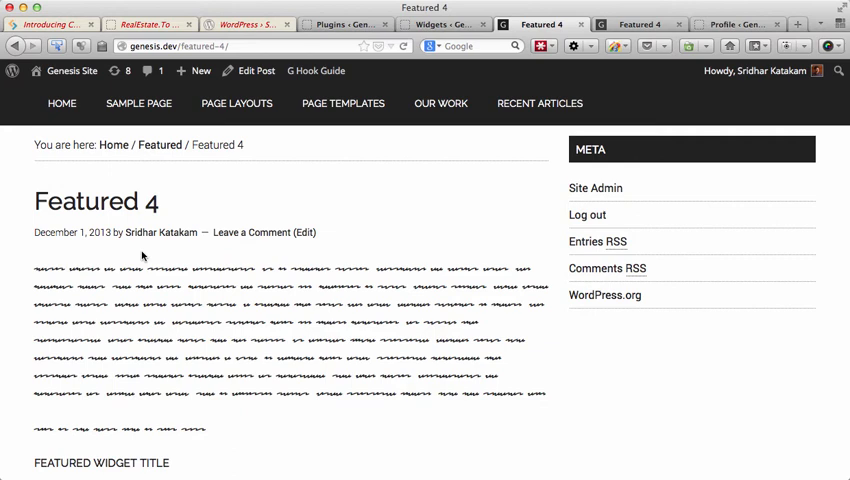
pyautogui.scroll(-3)
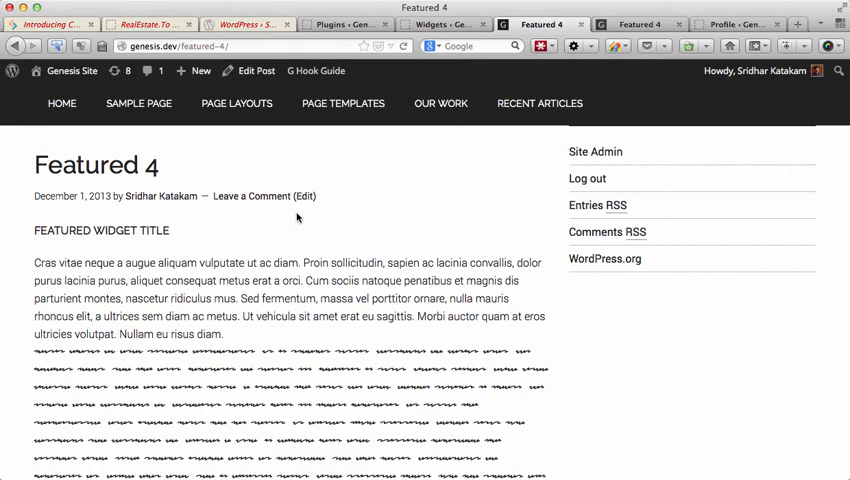
pyautogui.moveTo(210, 302)
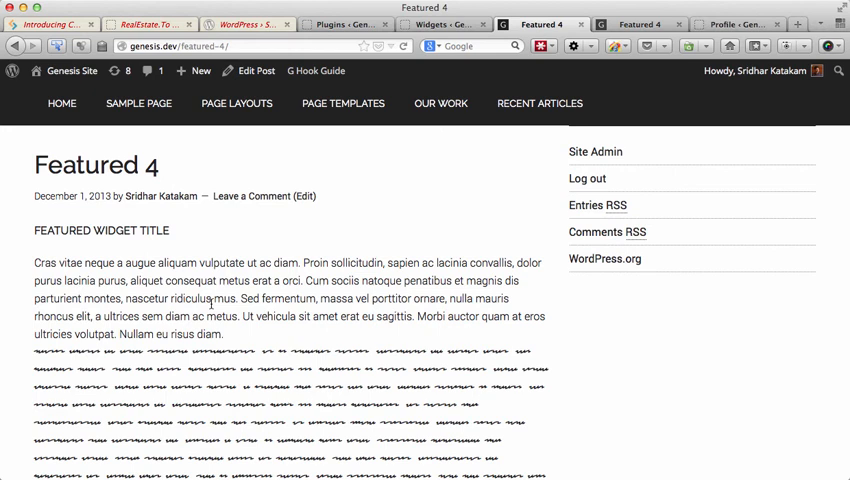
# Confirm the widget now sits above the post body, then scroll to the comments
pyautogui.scroll(-3)
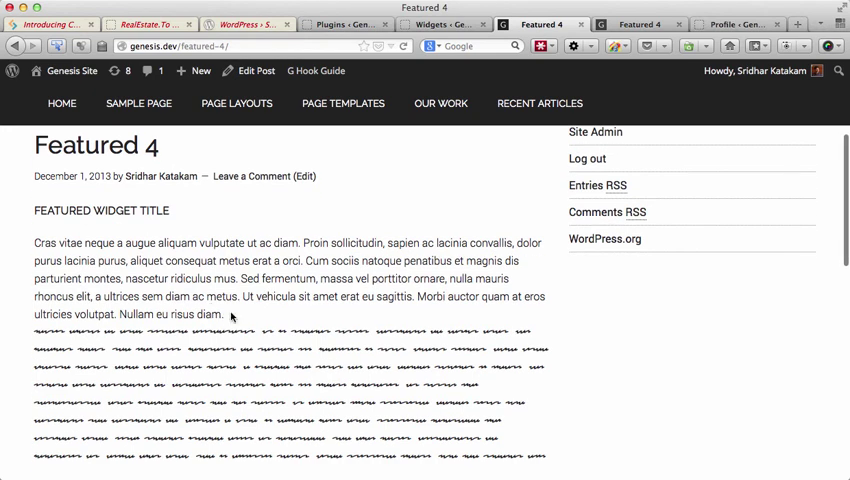
pyautogui.scroll(-3)
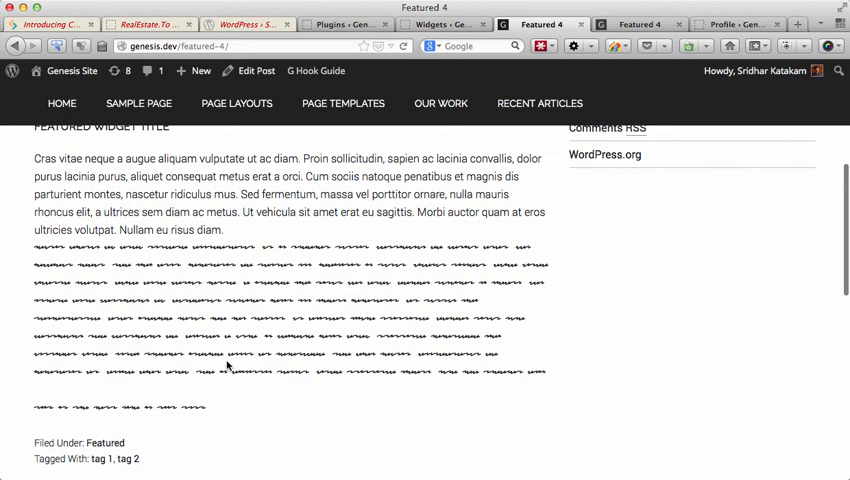
pyautogui.scroll(3)
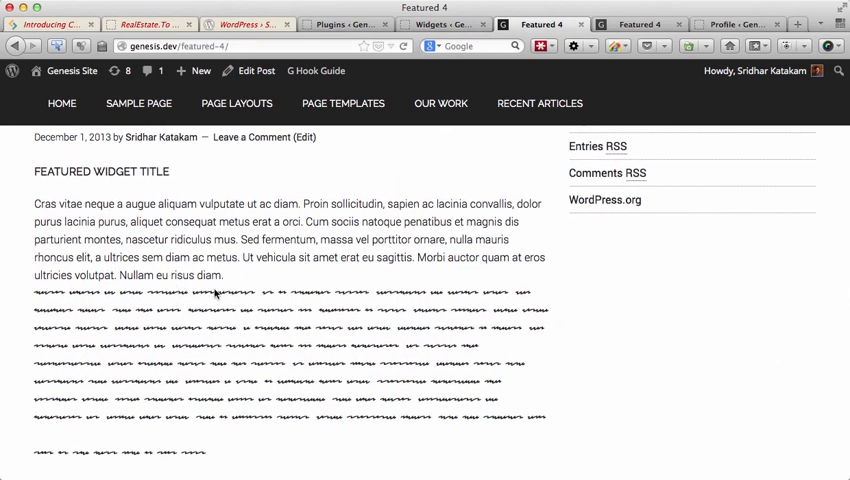
pyautogui.moveTo(302, 260)
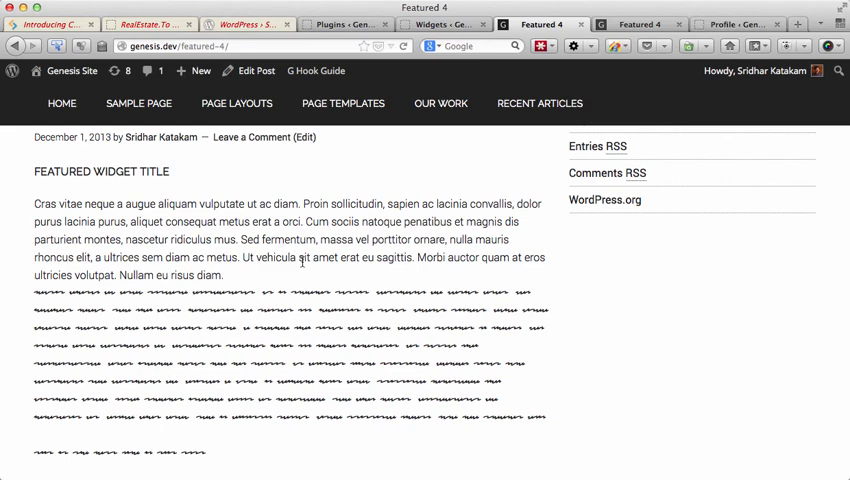
pyautogui.press('F12')
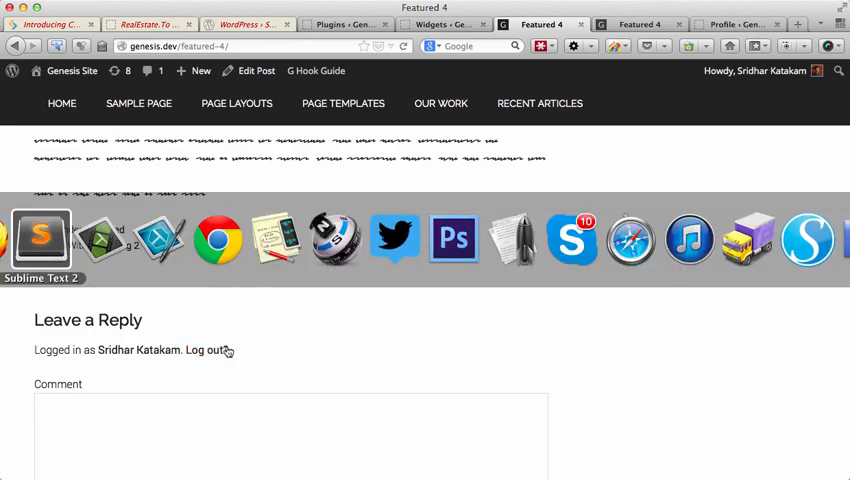
# Set margin-bottom to 2.6rem in the .before-entry rule of style.css
pyautogui.click(47, 235)
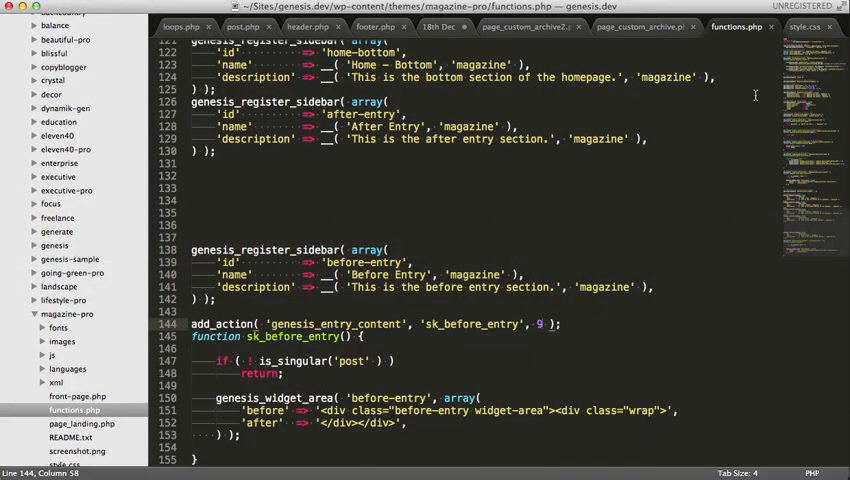
pyautogui.click(813, 29)
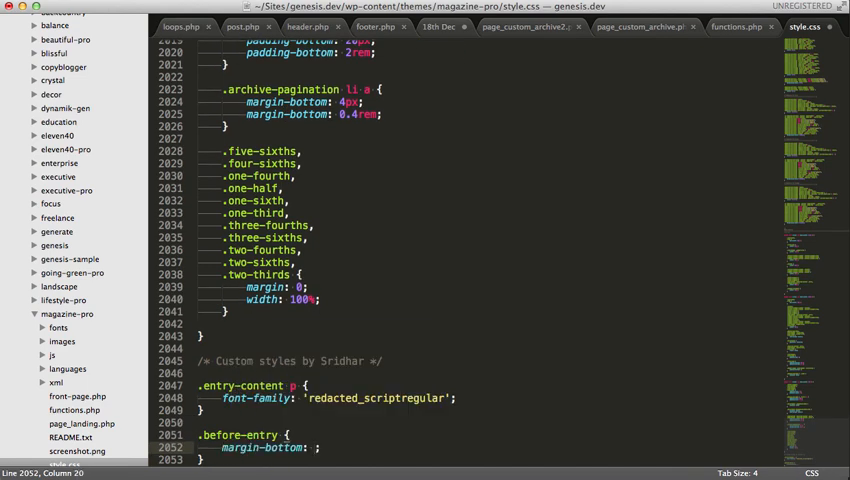
pyautogui.write('2.6rem')
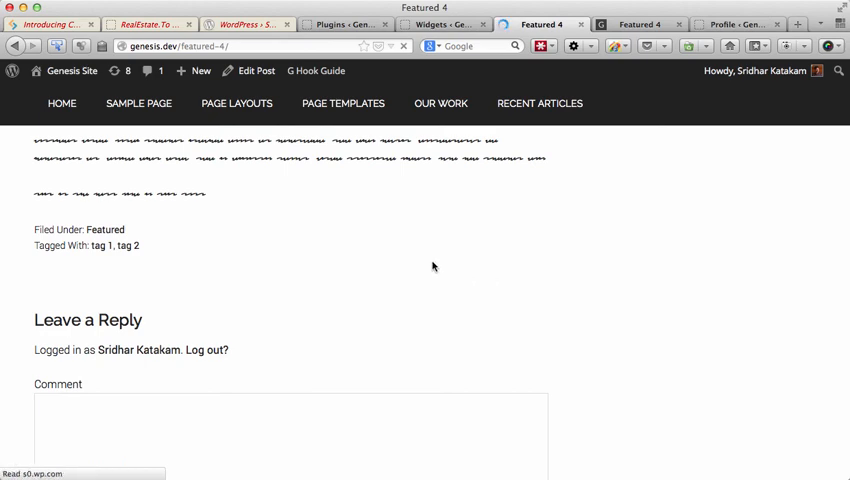
# Scroll the Featured 4 post to check the gap, then return to functions.php in Sublime Text
pyautogui.scroll(3)
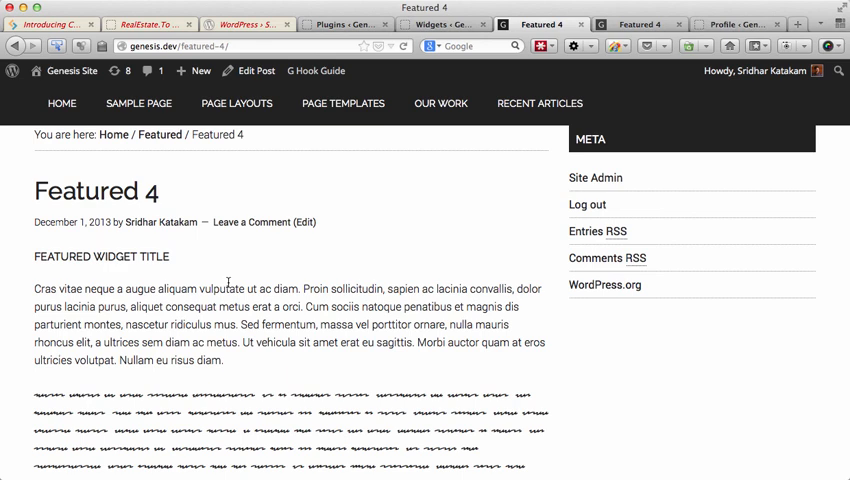
pyautogui.moveTo(400, 221)
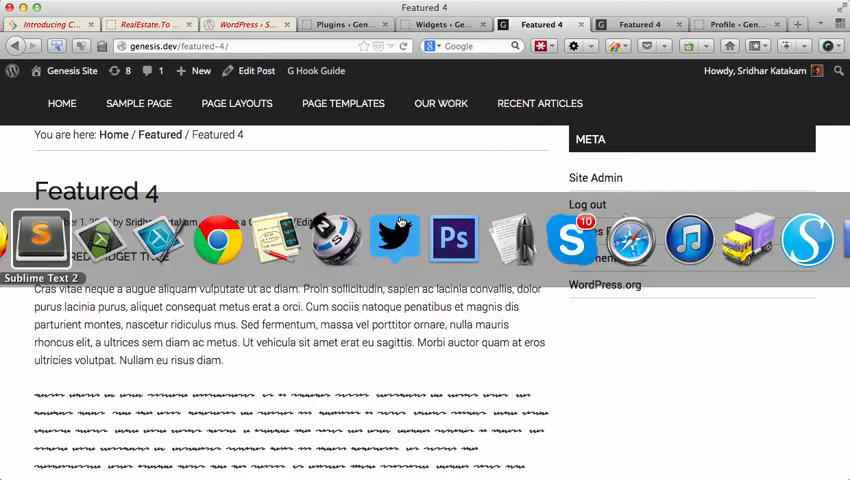
pyautogui.click(38, 238)
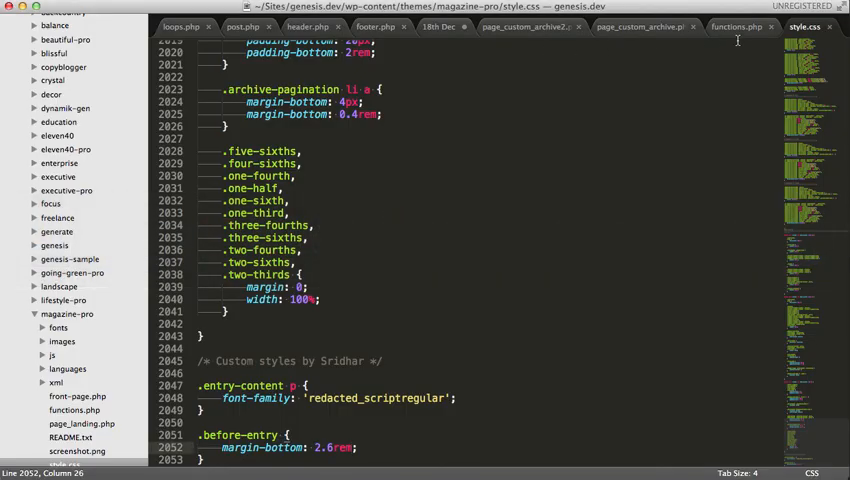
pyautogui.click(747, 27)
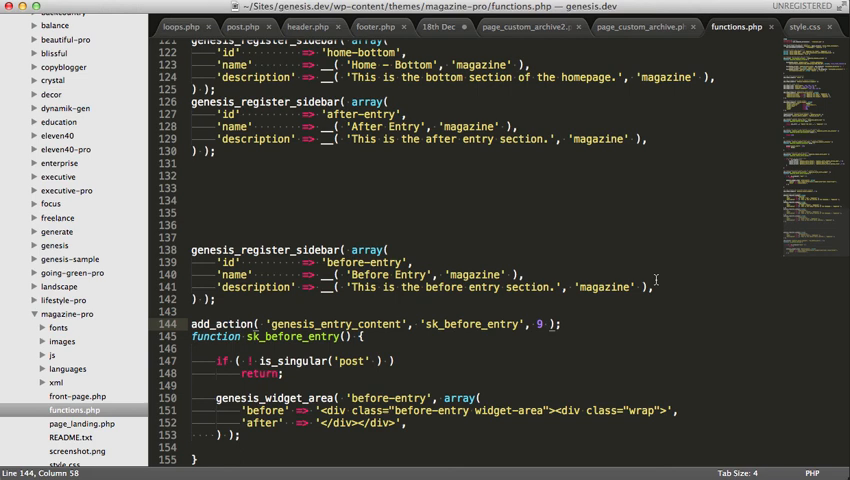